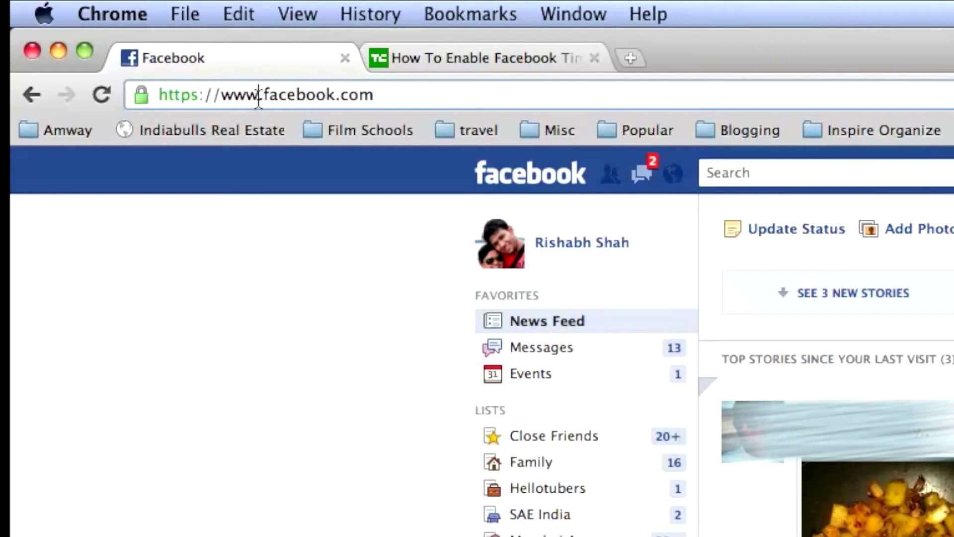
Open the Apps on Facebook.com canvas guide and read down to Next Steps
{"action": "double_click", "coordinate": [239, 94]}
{"action": "type", "text": "developers"}
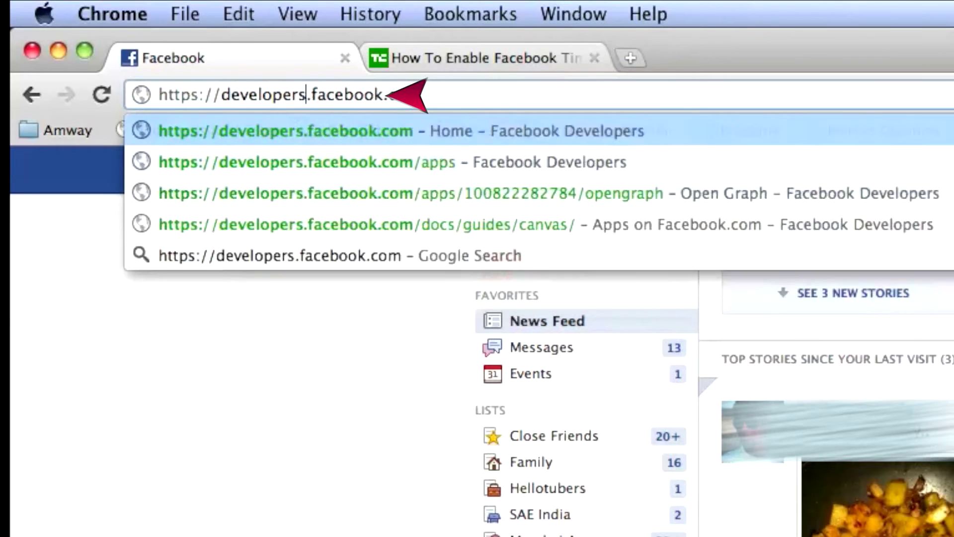
{"action": "left_click", "coordinate": [285, 130]}
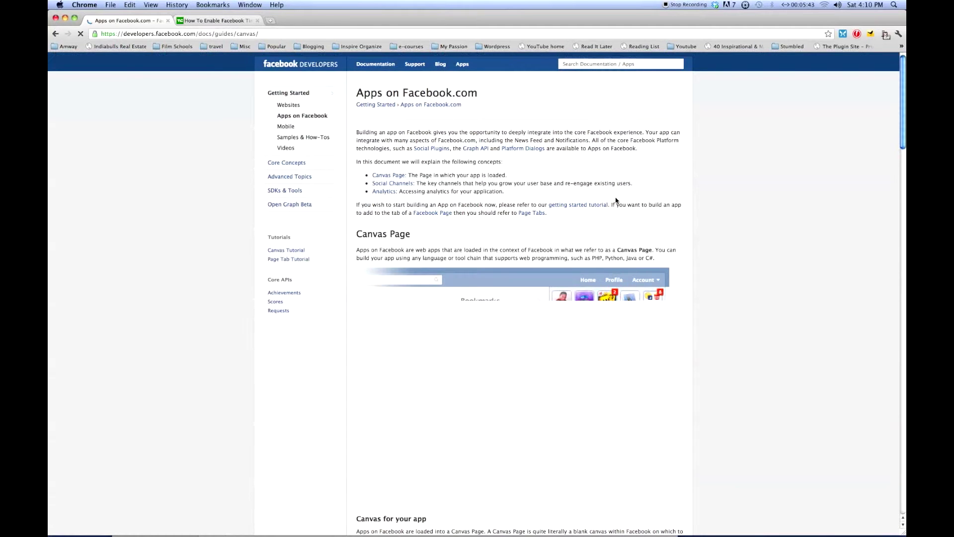
{"action": "scroll", "scroll_direction": "down", "scroll_amount": 3}
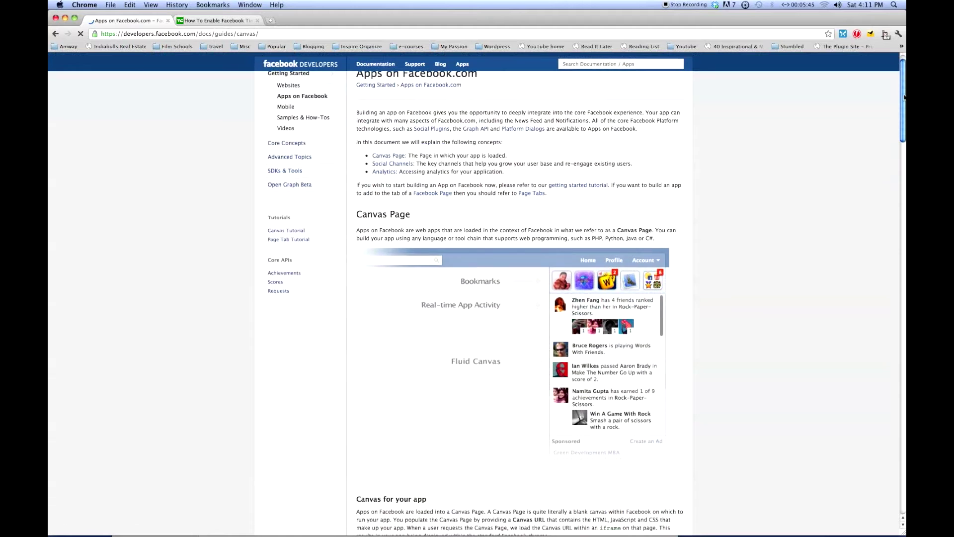
{"action": "scroll", "scroll_direction": "down", "scroll_amount": 3}
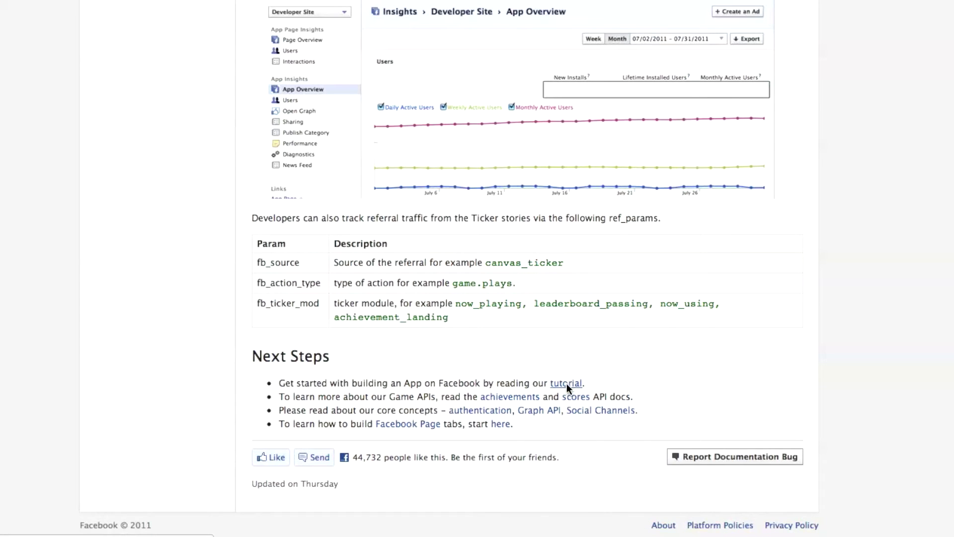
Open the Canvas Tutorial, then the Marshmallow Heart app summary under Apps
{"action": "left_click", "coordinate": [565, 383]}
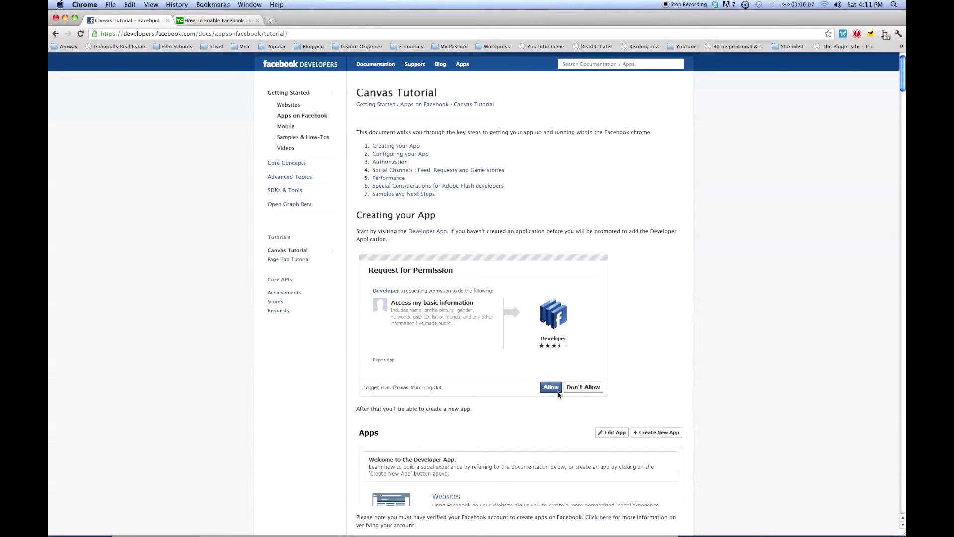
{"action": "mouse_move", "coordinate": [497, 395]}
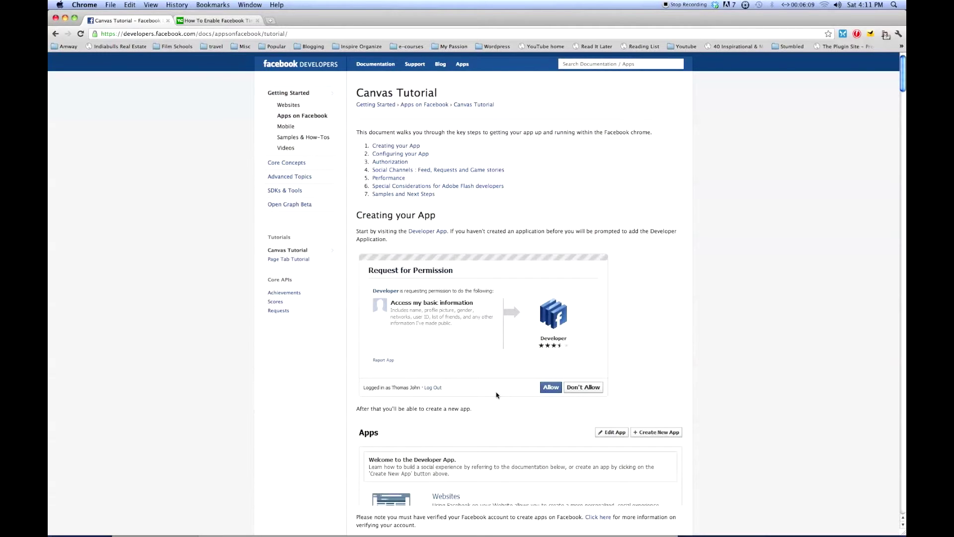
{"action": "mouse_move", "coordinate": [427, 230]}
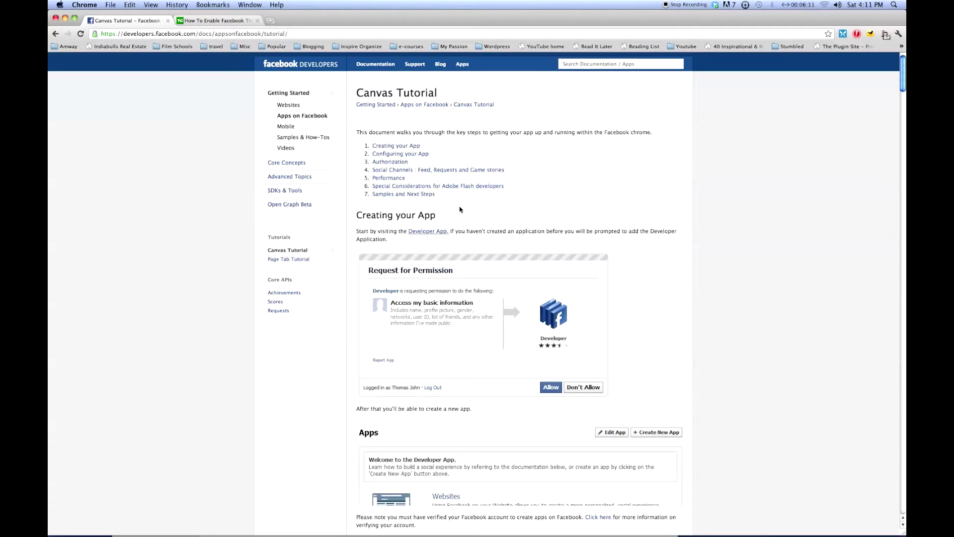
{"action": "mouse_move", "coordinate": [462, 63]}
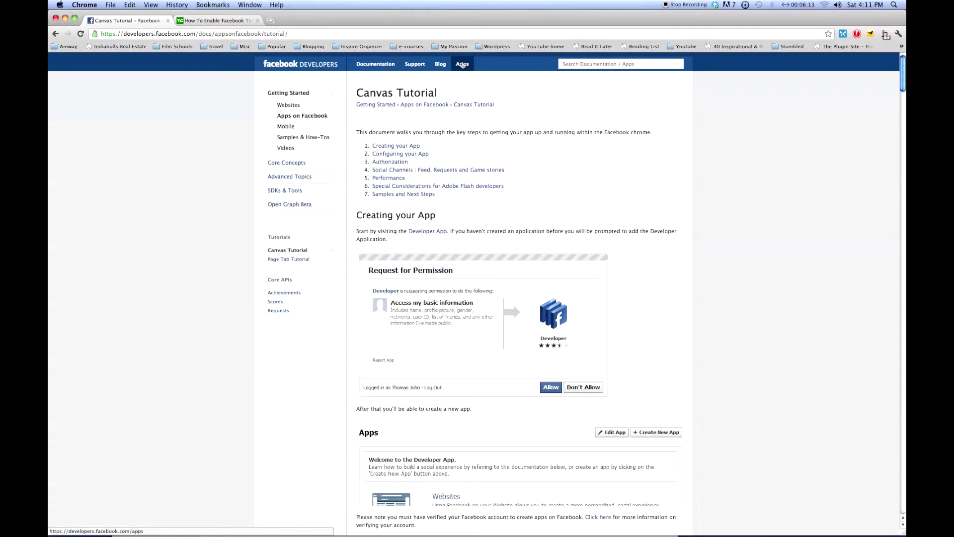
{"action": "left_click", "coordinate": [461, 63]}
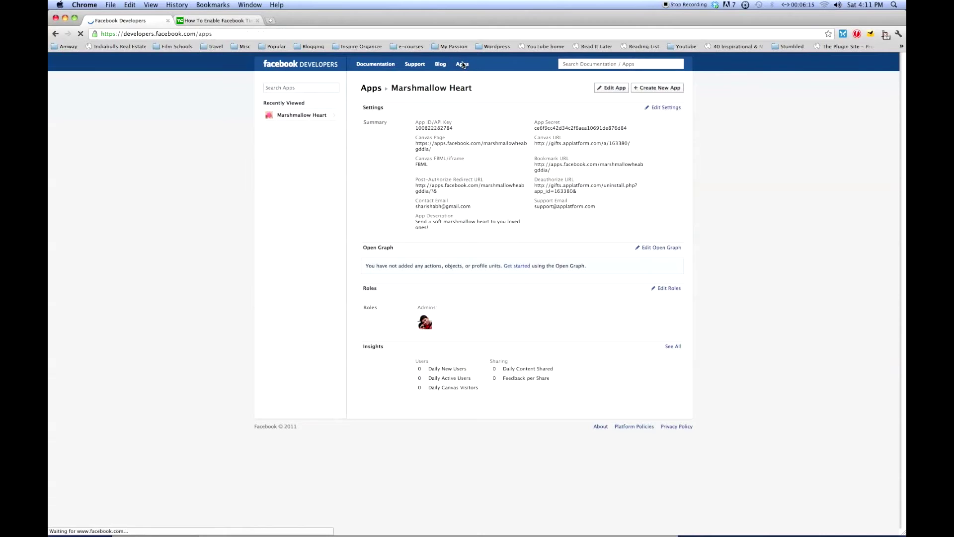
{"action": "left_click", "coordinate": [461, 64]}
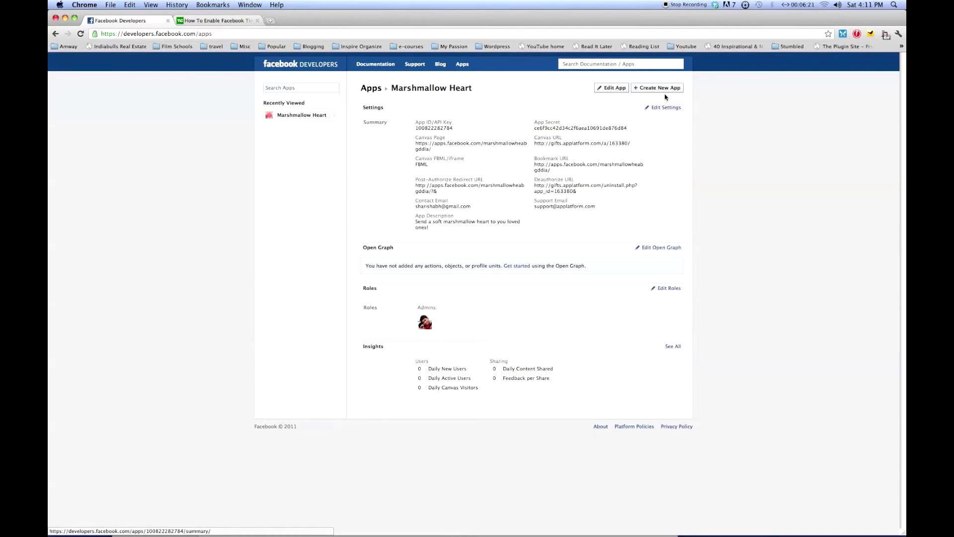
{"action": "mouse_move", "coordinate": [652, 167]}
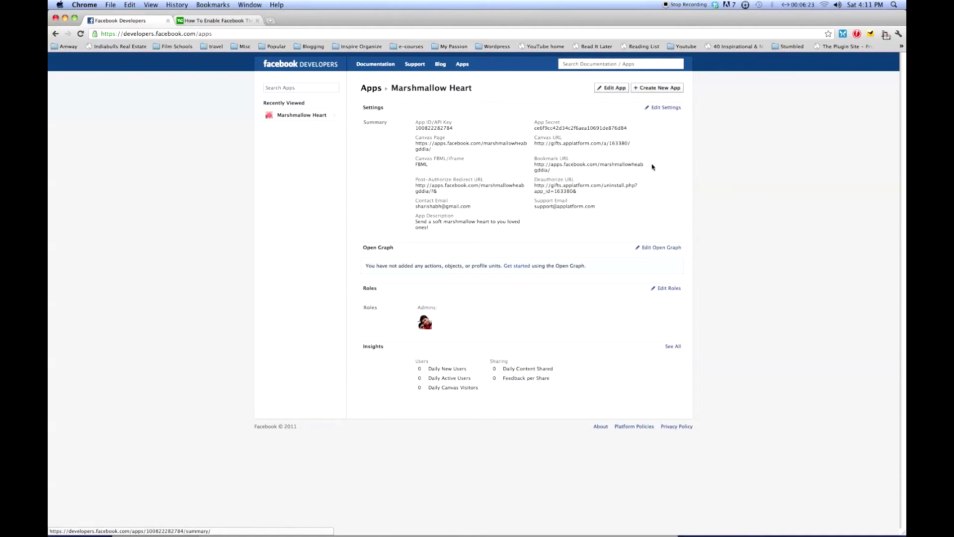
{"action": "mouse_move", "coordinate": [413, 230]}
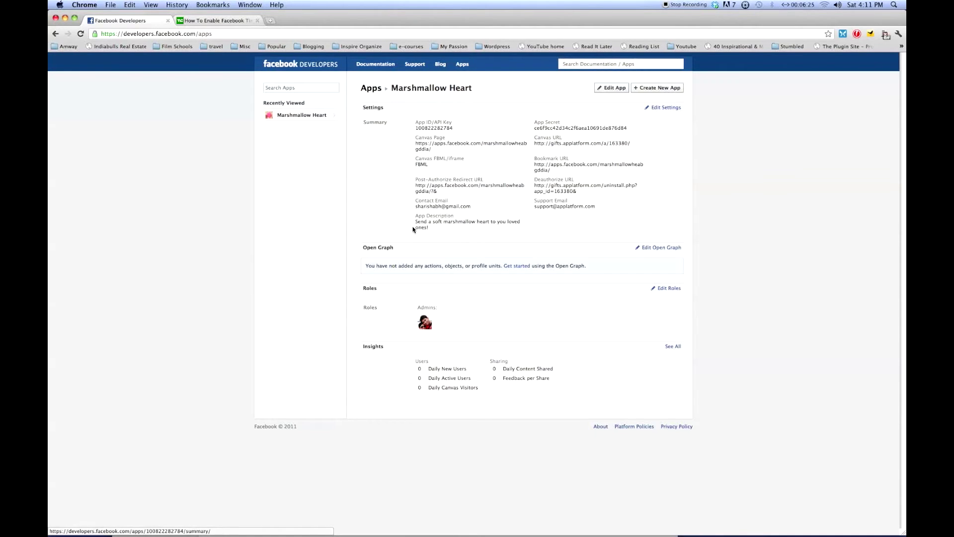
{"action": "mouse_move", "coordinate": [499, 280]}
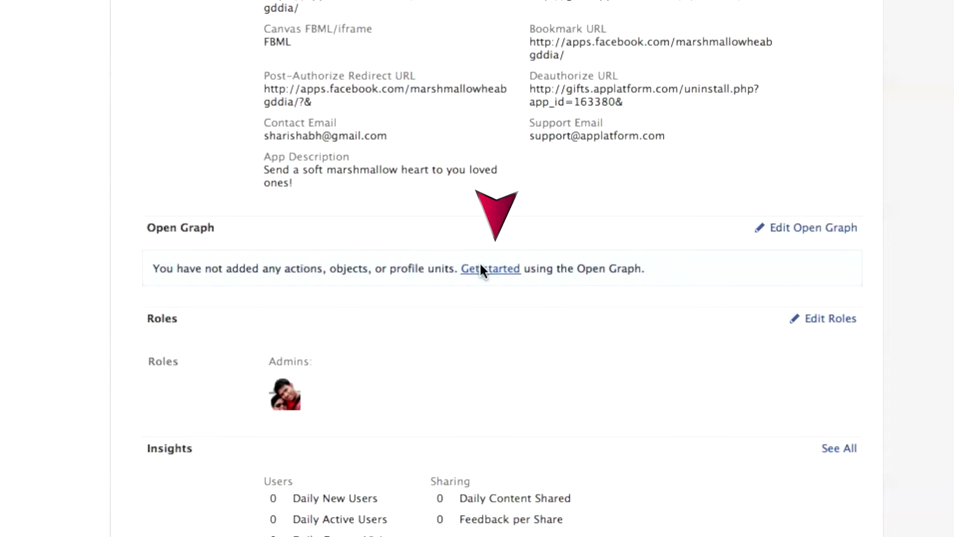
Start Open Graph setup and create the 'eat' action with 'marshmallow' object
{"action": "left_click", "coordinate": [490, 268]}
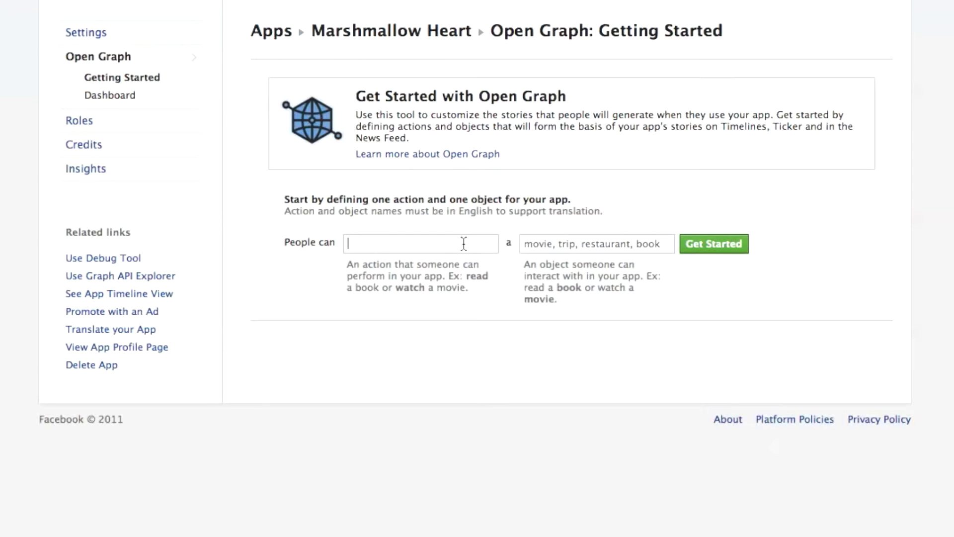
{"action": "type", "text": "eat"}
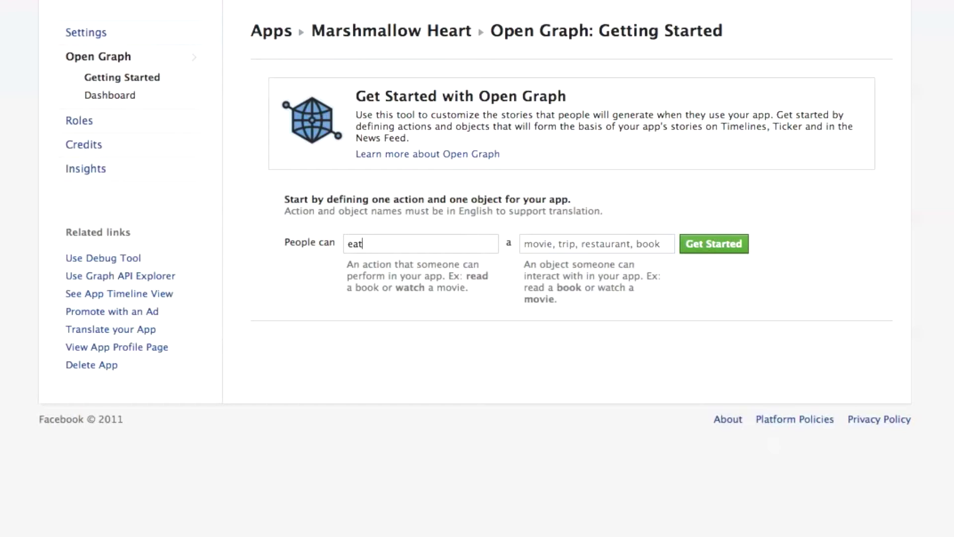
{"action": "type", "text": "marshmallow"}
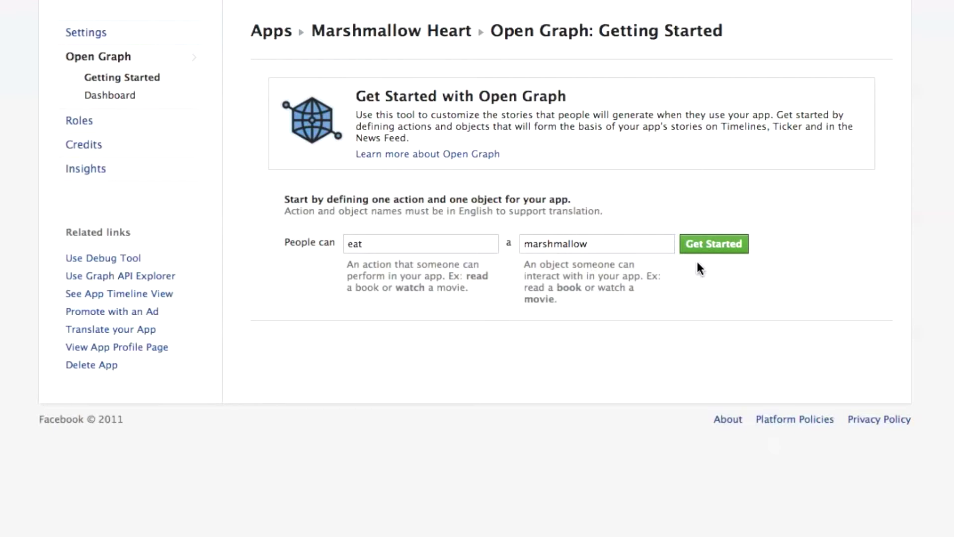
{"action": "left_click", "coordinate": [712, 244]}
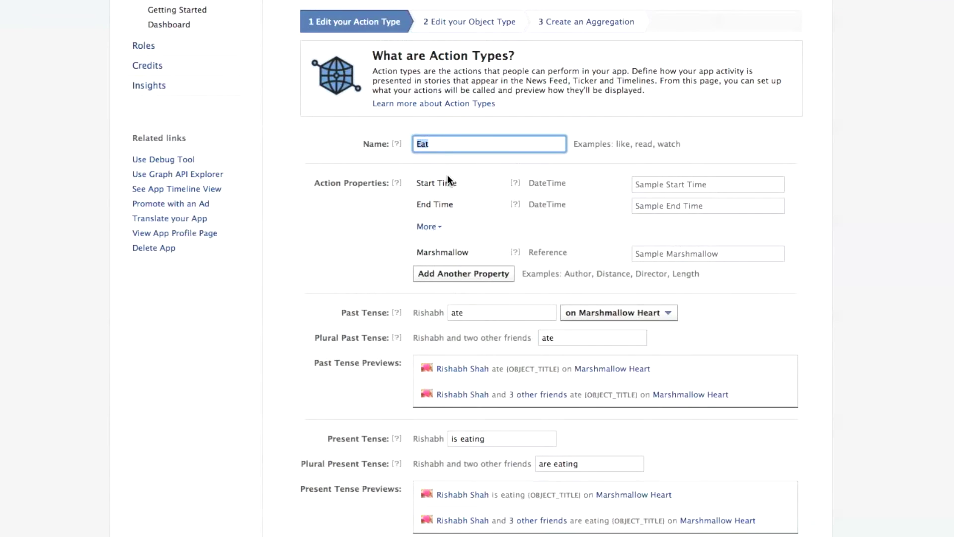
Review and save the Marshmallow object type, then continue to aggregations
{"action": "scroll", "scroll_direction": "down", "scroll_amount": 3}
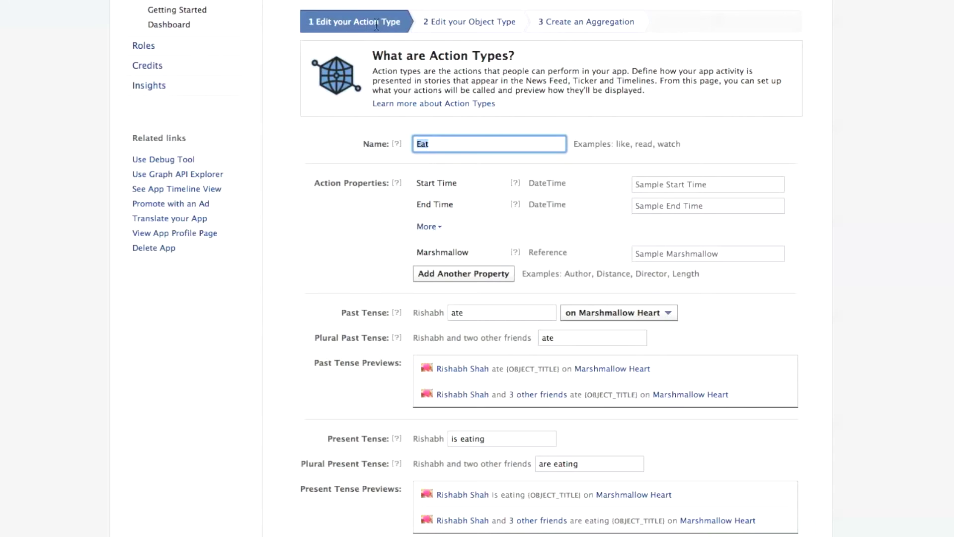
{"action": "scroll", "scroll_direction": "down", "scroll_amount": 3}
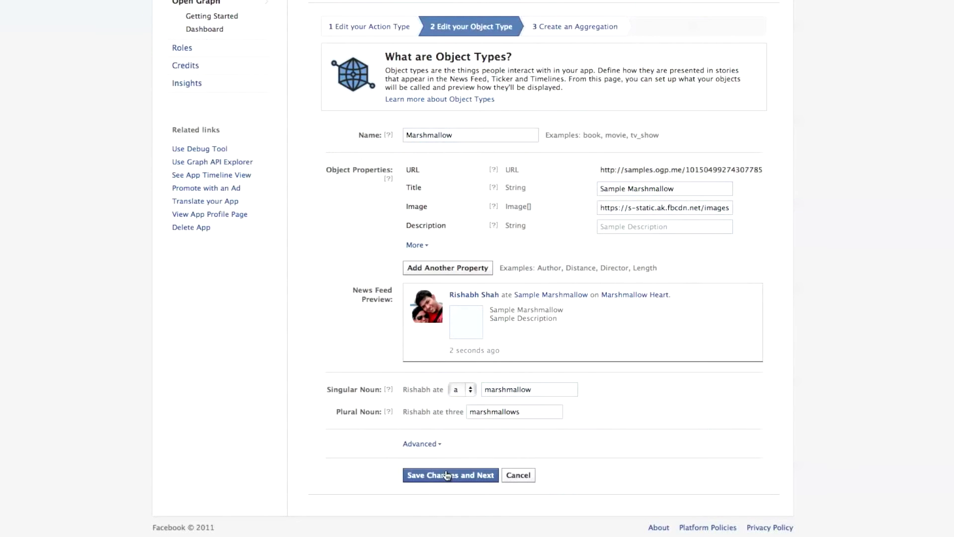
{"action": "left_click", "coordinate": [450, 475]}
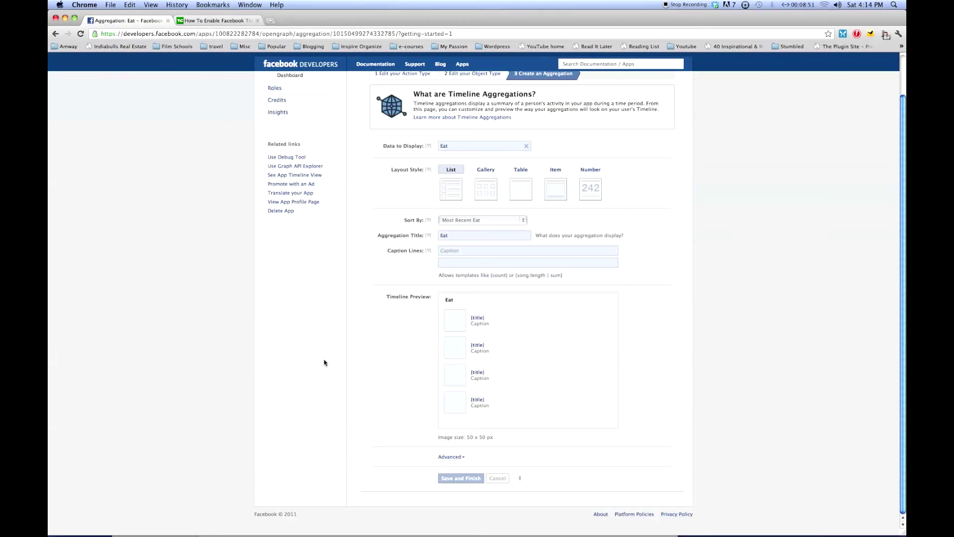
{"action": "left_click", "coordinate": [461, 478]}
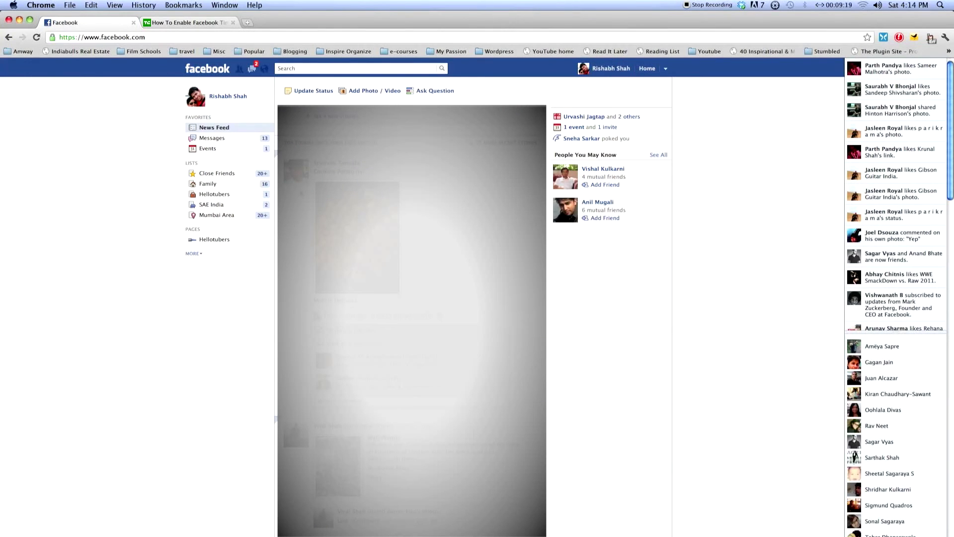
{"action": "left_click", "coordinate": [359, 68]}
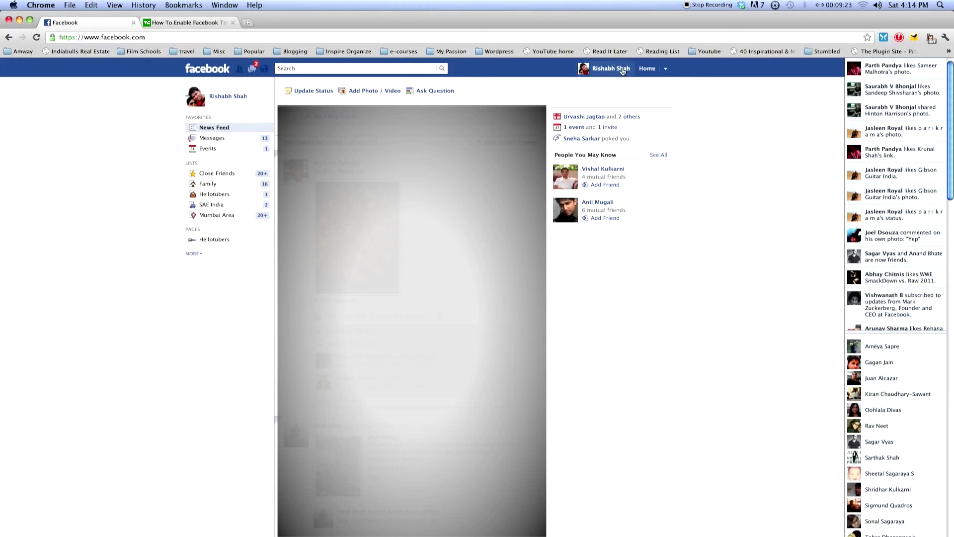
{"action": "left_click", "coordinate": [610, 68]}
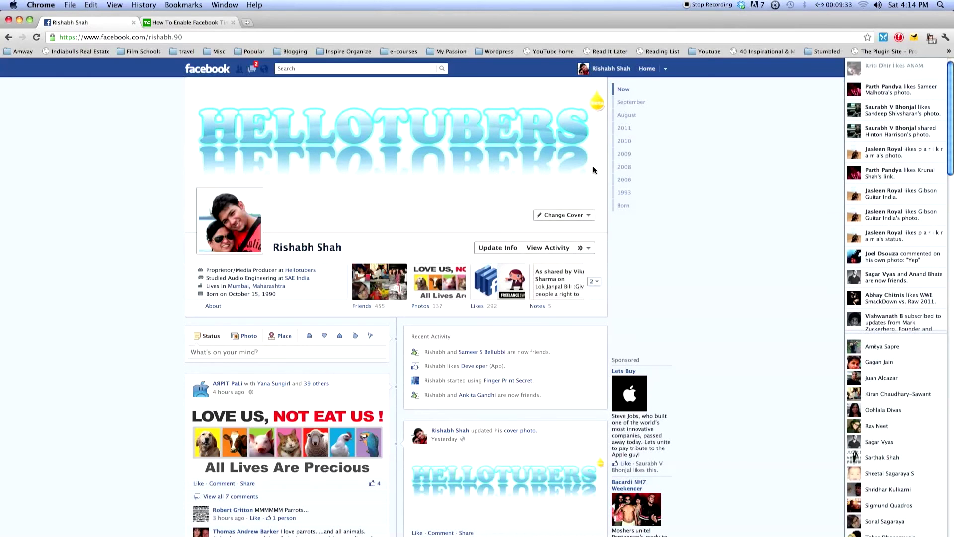
{"action": "mouse_move", "coordinate": [259, 148]}
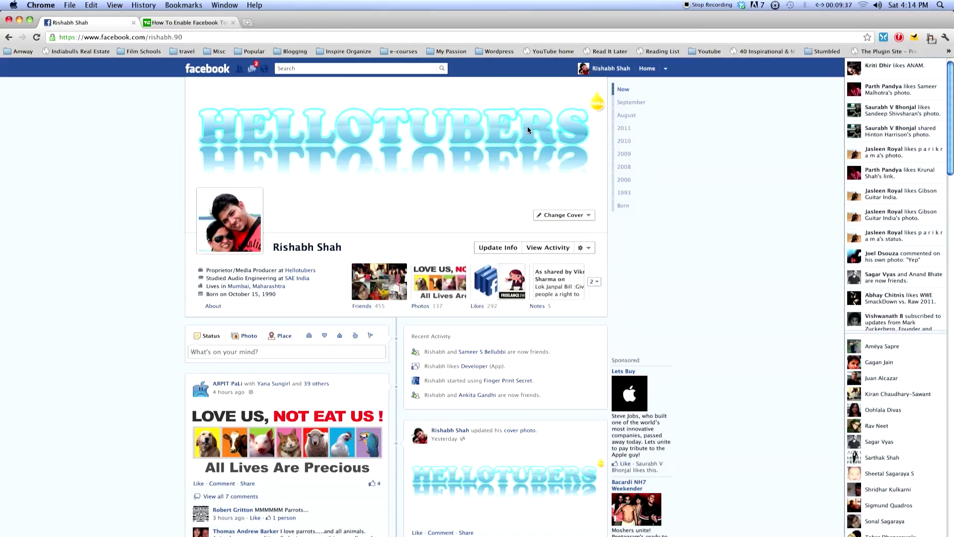
{"action": "mouse_move", "coordinate": [370, 151]}
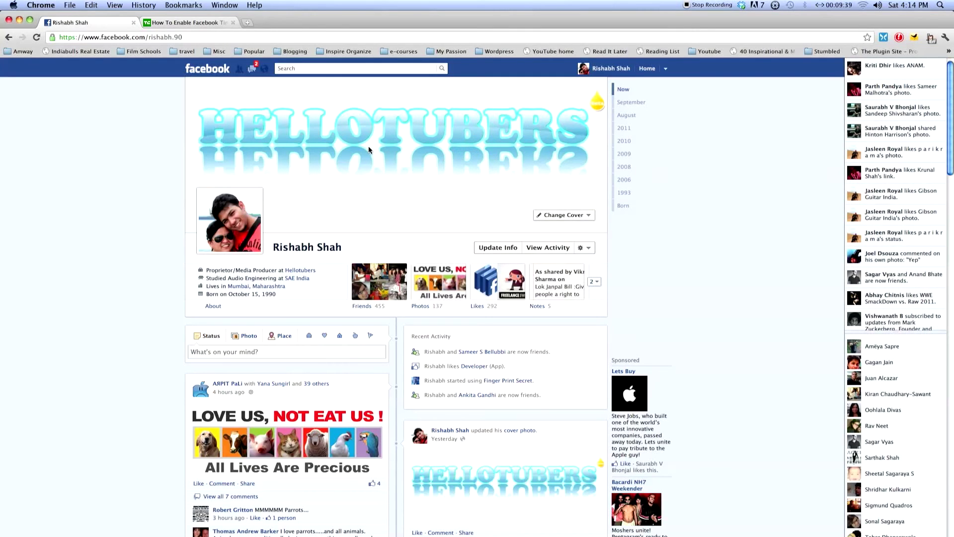
{"action": "scroll", "scroll_direction": "down", "scroll_amount": 3}
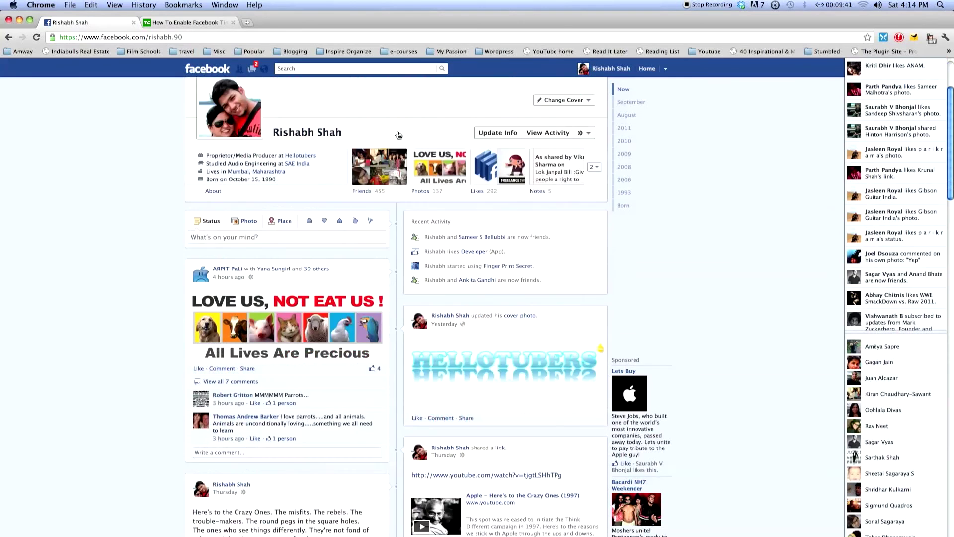
{"action": "scroll", "scroll_direction": "down", "scroll_amount": 3}
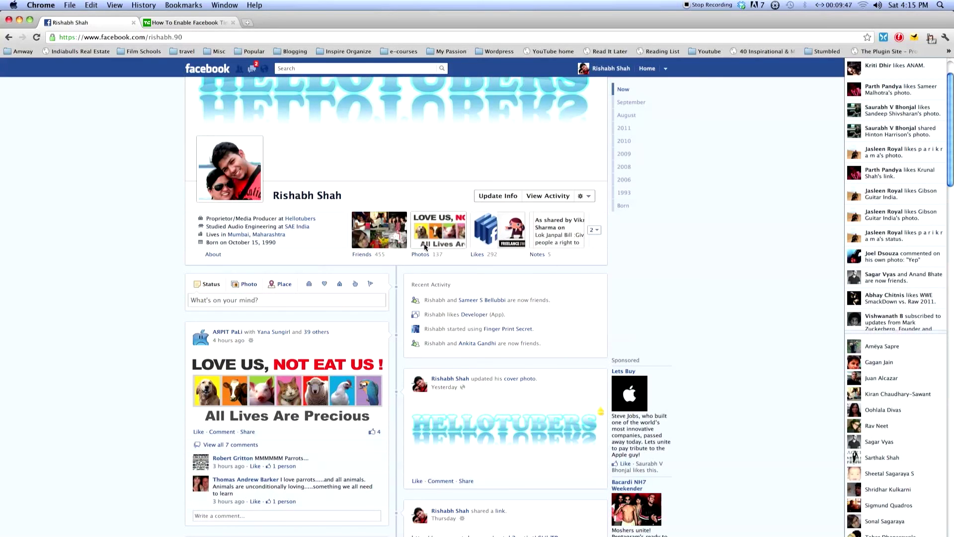
{"action": "scroll", "scroll_direction": "down", "scroll_amount": 3}
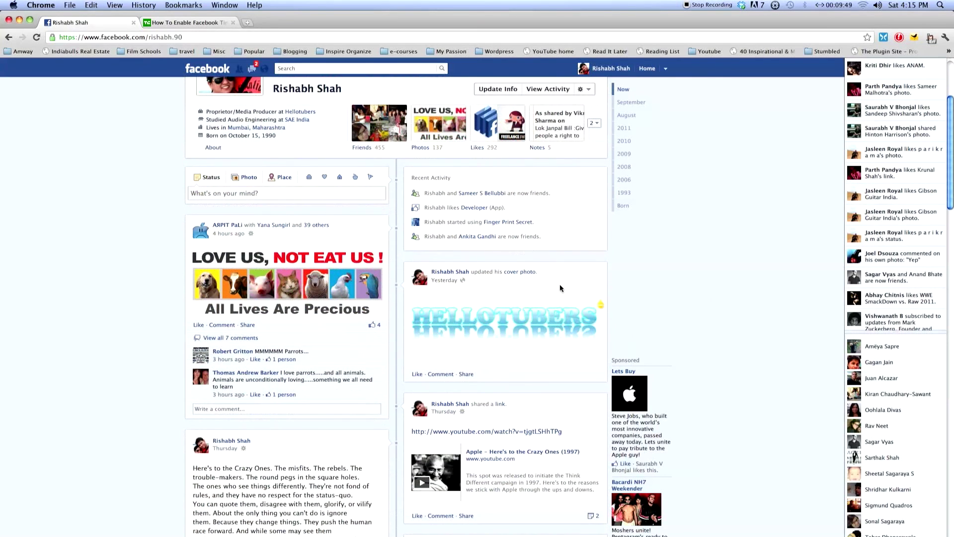
Jump to 2010 and scroll past its photo albums and profile picture update
{"action": "left_click", "coordinate": [623, 128]}
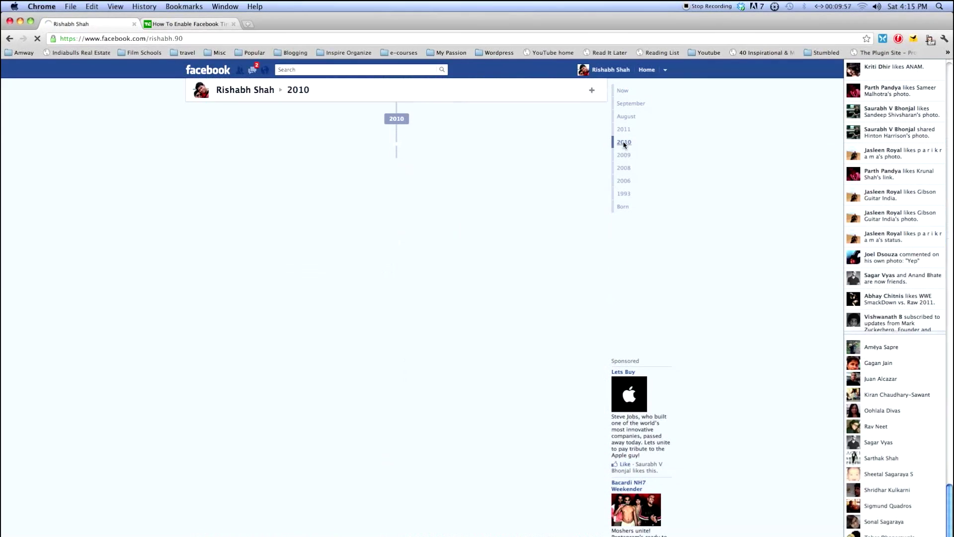
{"action": "left_click", "coordinate": [623, 142]}
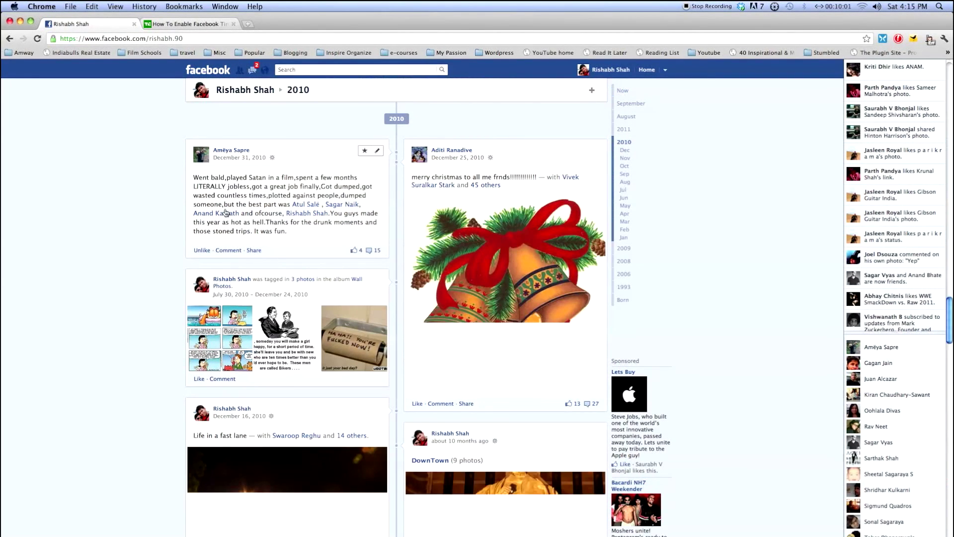
{"action": "scroll", "scroll_direction": "down", "scroll_amount": 3}
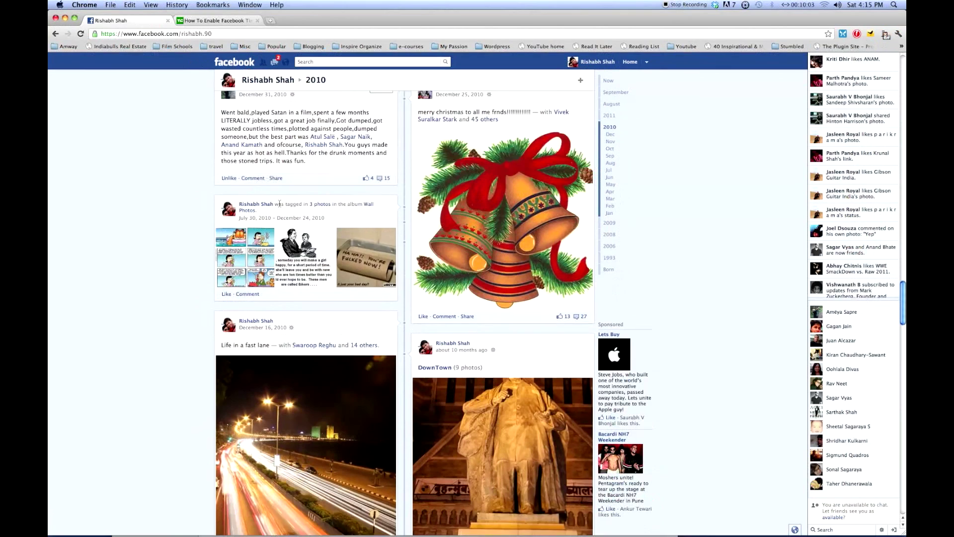
{"action": "scroll", "scroll_direction": "down", "scroll_amount": 3}
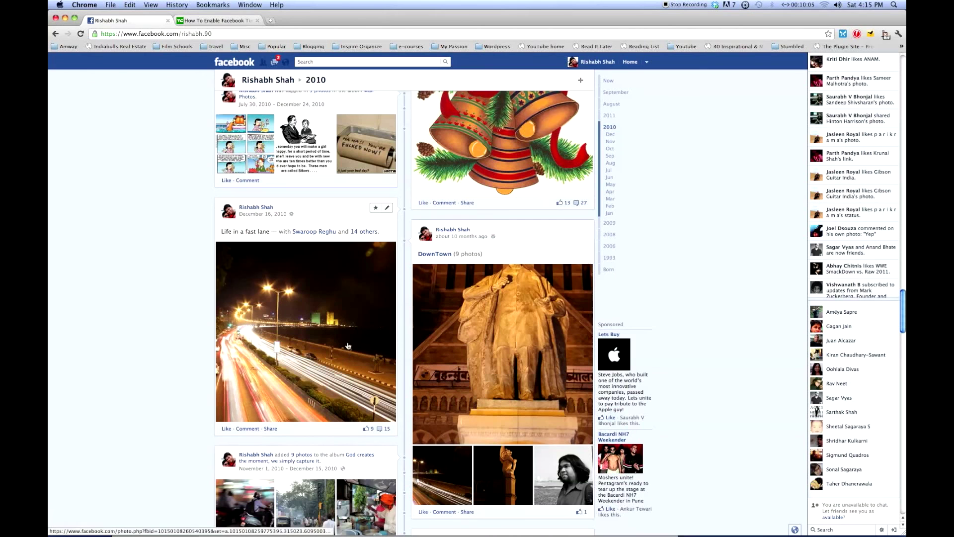
{"action": "scroll", "scroll_direction": "down", "scroll_amount": 3}
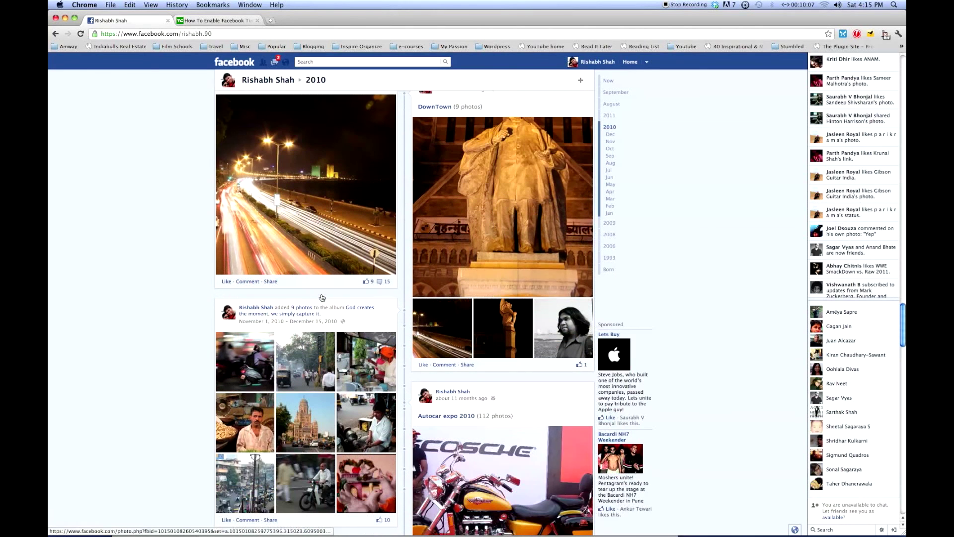
{"action": "scroll", "scroll_direction": "down", "scroll_amount": 3}
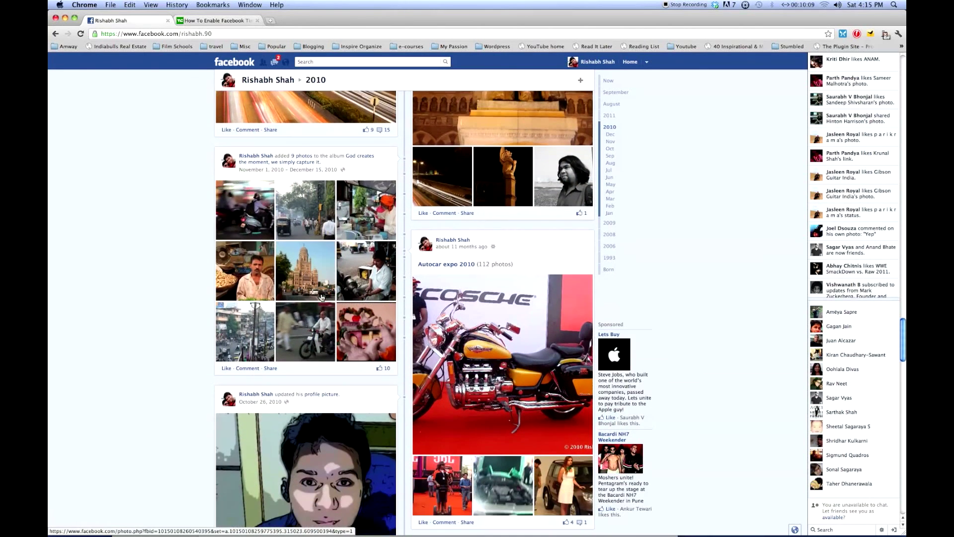